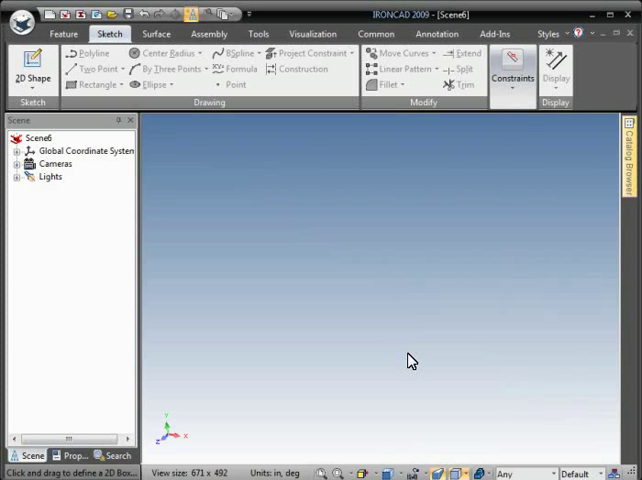
mouse_move(295, 310)
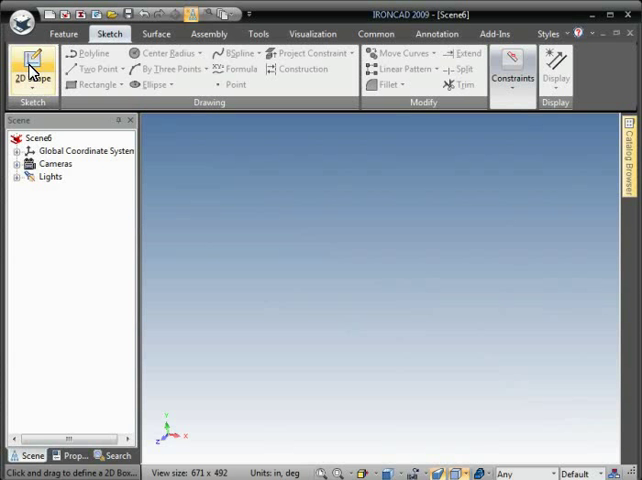
Step: Start a 2D Shape sketch and place its plane at a point in the empty scene
left_click(32, 70)
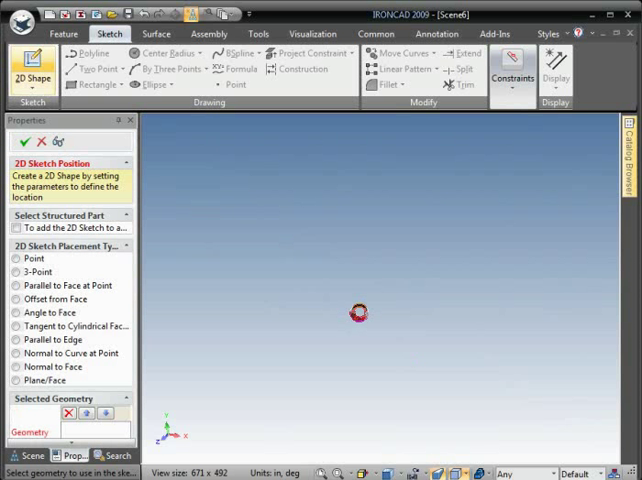
left_click(18, 140)
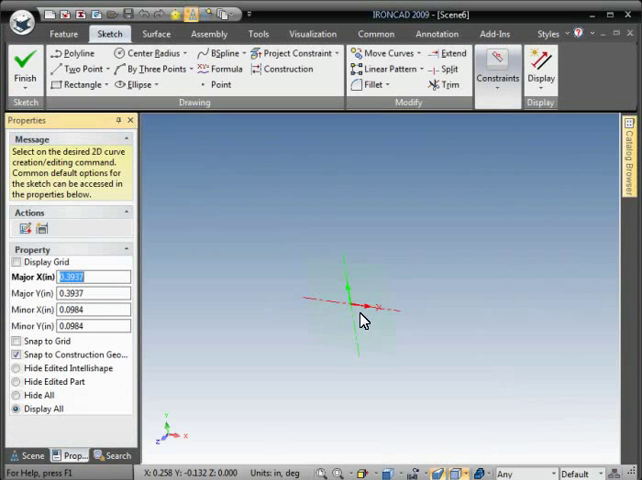
mouse_move(223, 53)
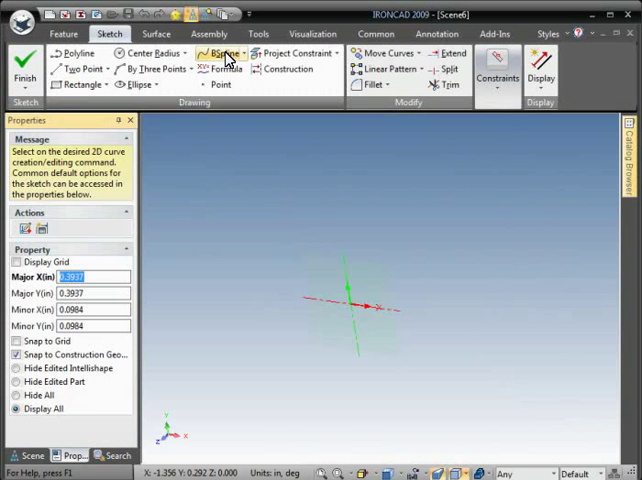
Step: Draw an S-shaped B-spline through interpolation points and finish the sketch
left_click(221, 52)
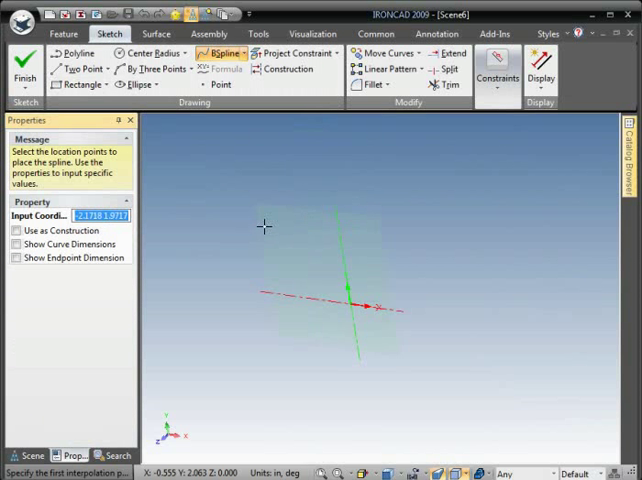
left_click(370, 370)
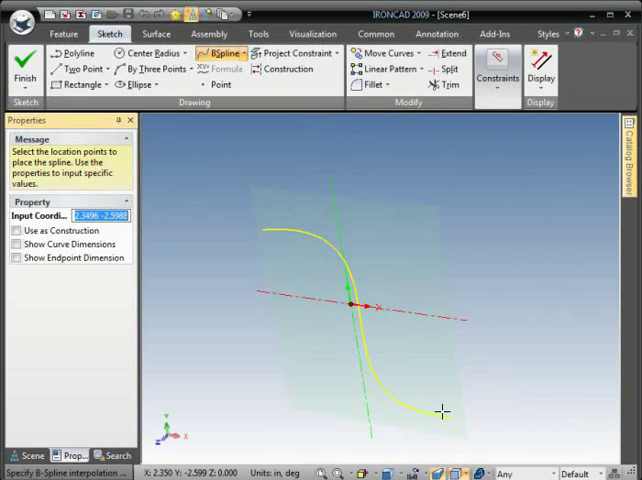
left_click(24, 70)
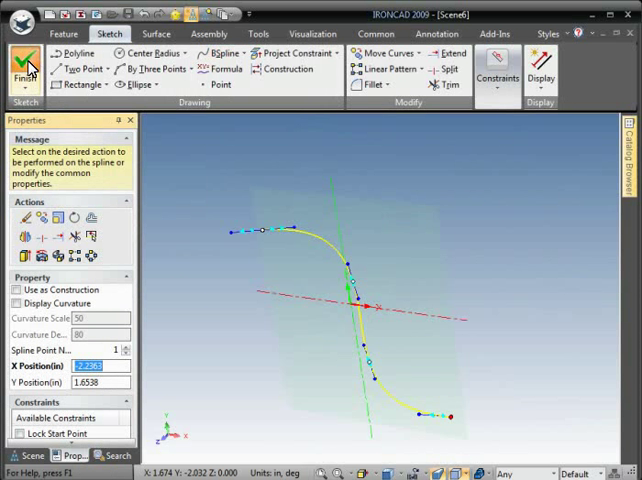
left_click(24, 62)
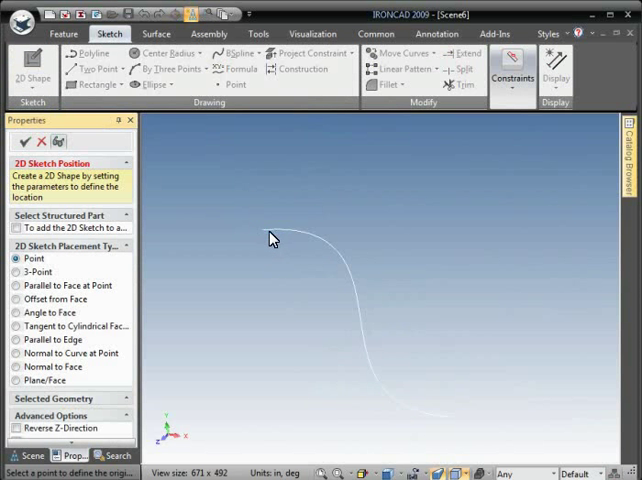
Step: Sketch a center-radius circle at the B-spline's upper endpoint and finish it
left_click(20, 141)
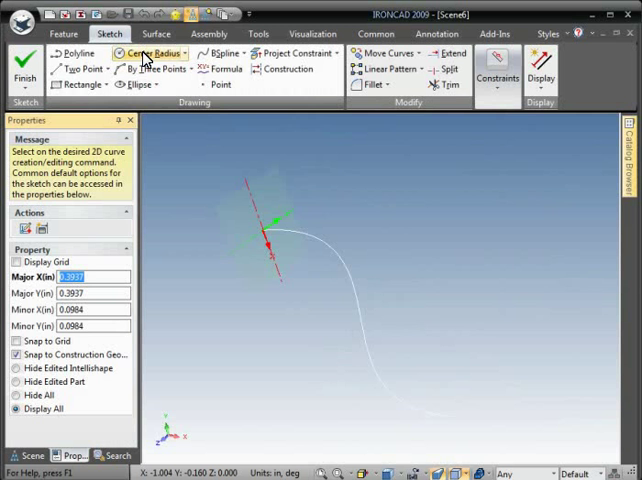
left_click(151, 53)
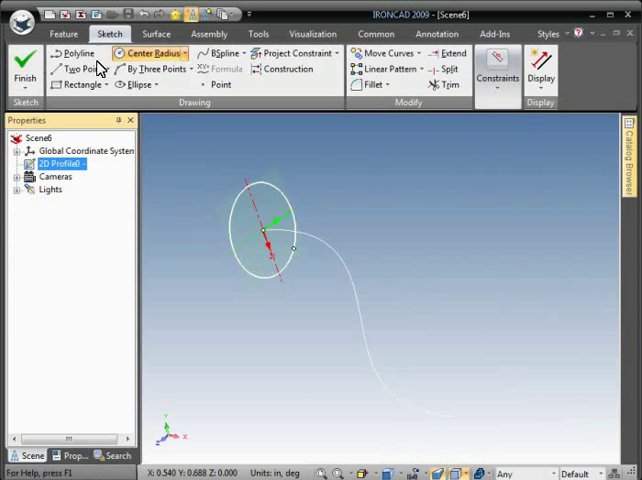
left_click(24, 75)
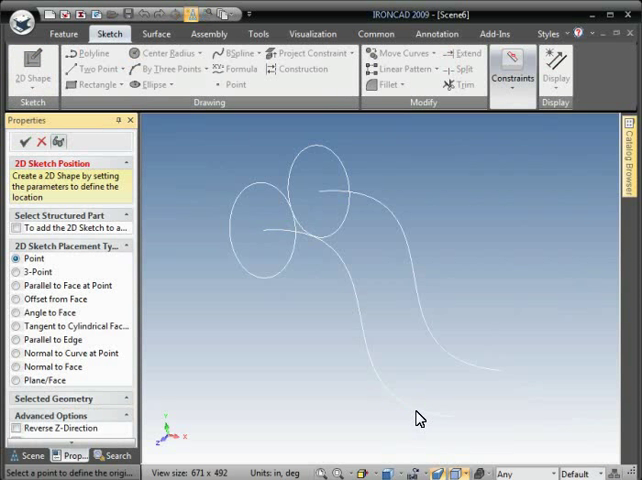
Step: Sketch a rectangle at the curve's lower endpoint and begin a loft from the profiles
left_click(22, 142)
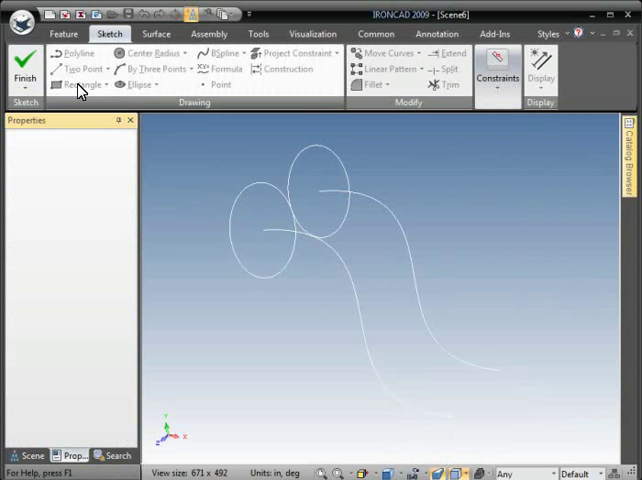
left_click(85, 84)
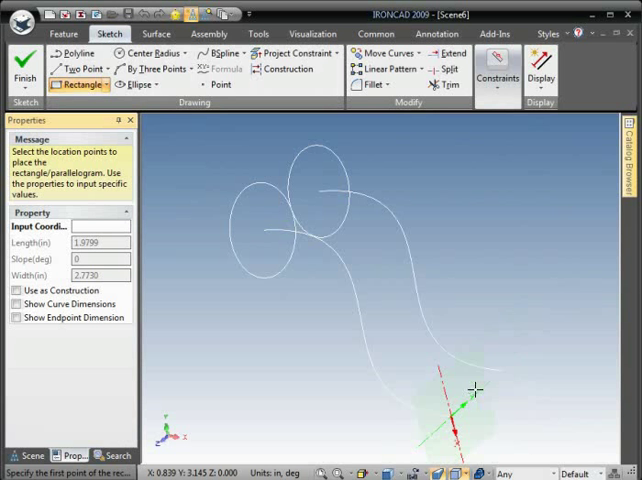
left_click(475, 390)
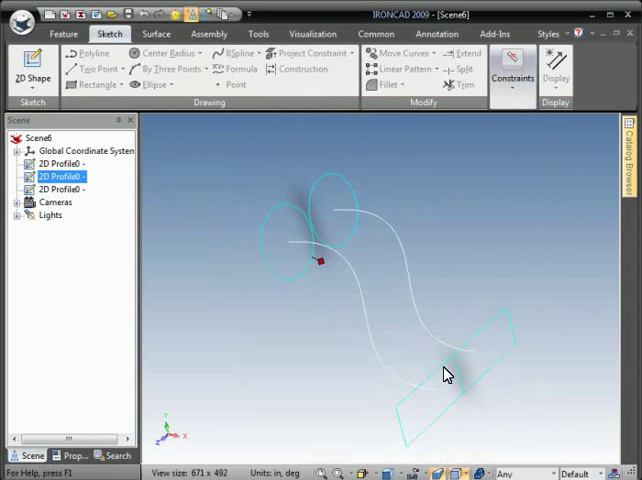
left_click(56, 188)
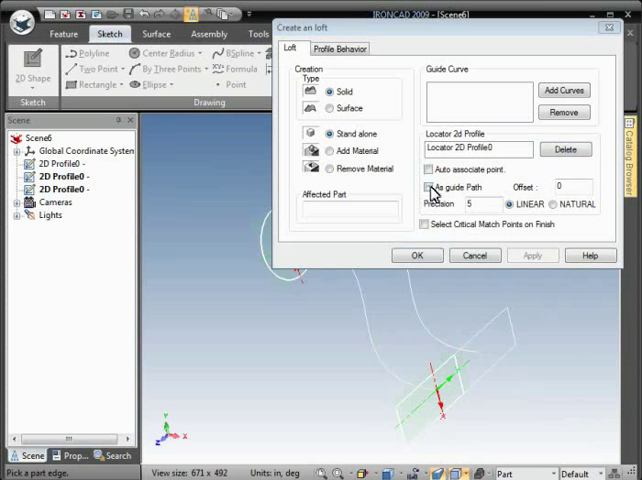
Step: Create the loft with the B-spline checked as guide path
left_click(424, 187)
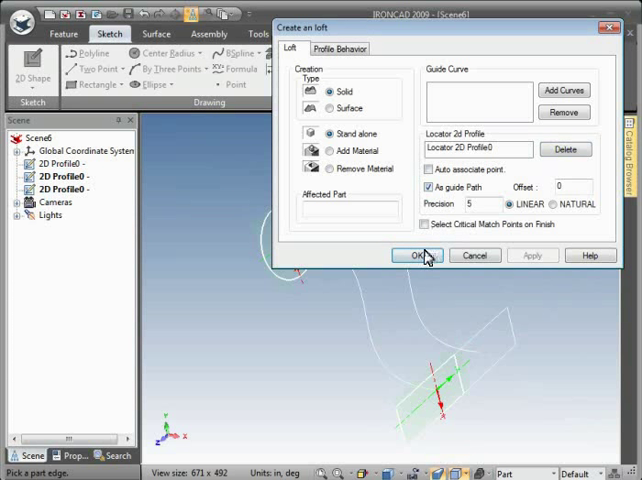
left_click(419, 255)
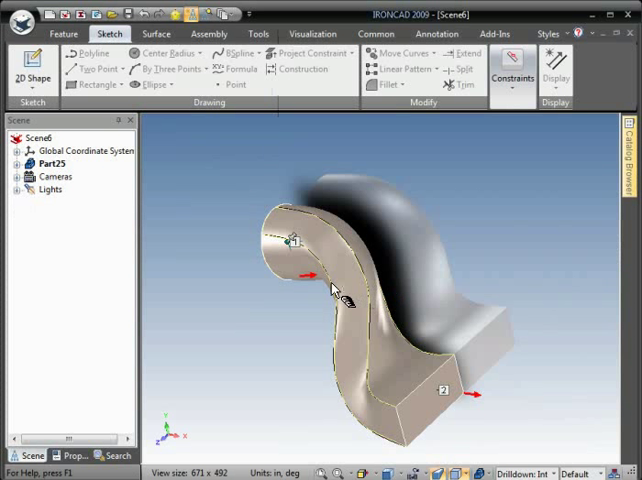
Step: Start a 3D guide curve on the loft and place its first point
right_click(340, 290)
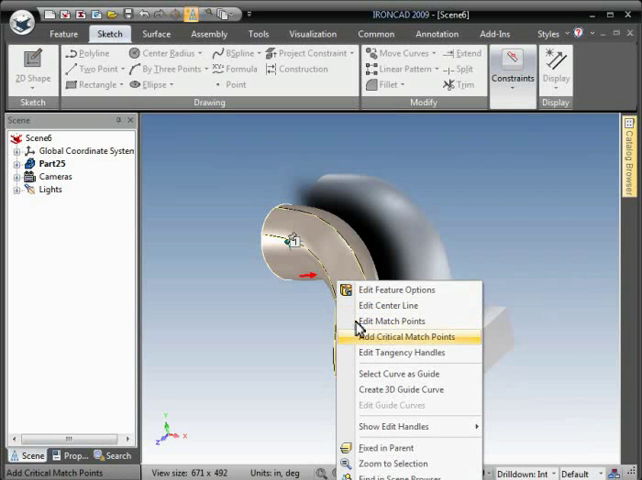
left_click(399, 389)
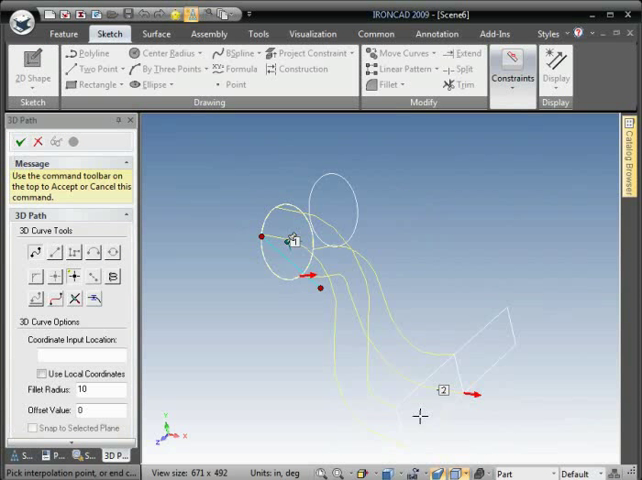
left_click(418, 416)
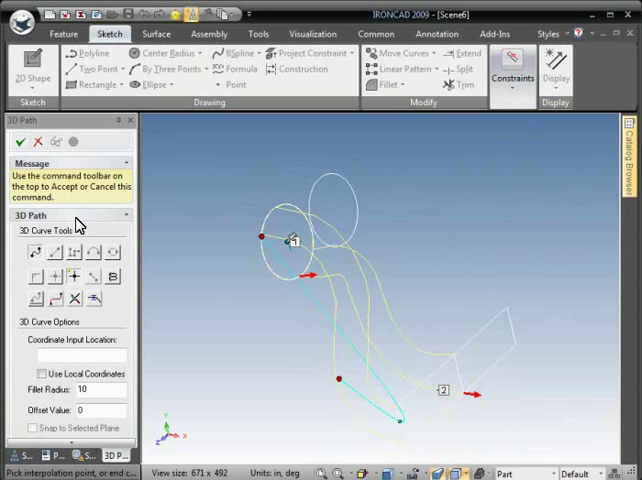